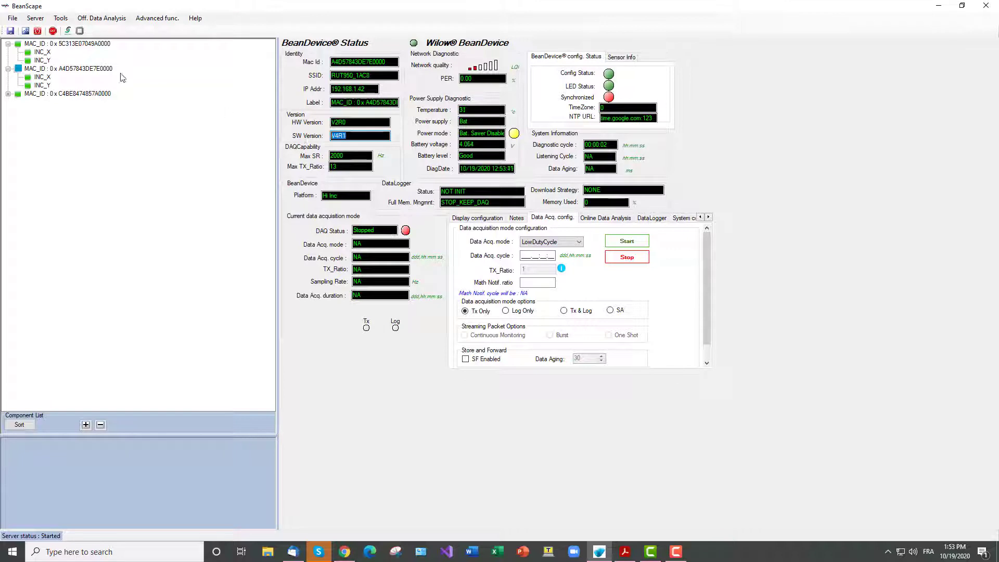
- Review both BeanDevices and begin editing the second device's 2-second acquisition cycle
left_click(66, 43)
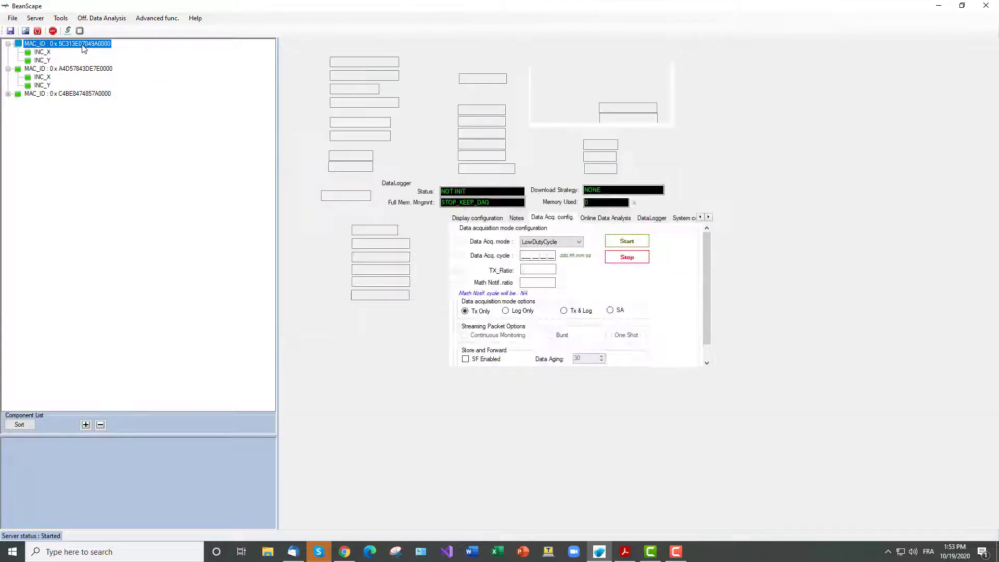
left_click(67, 43)
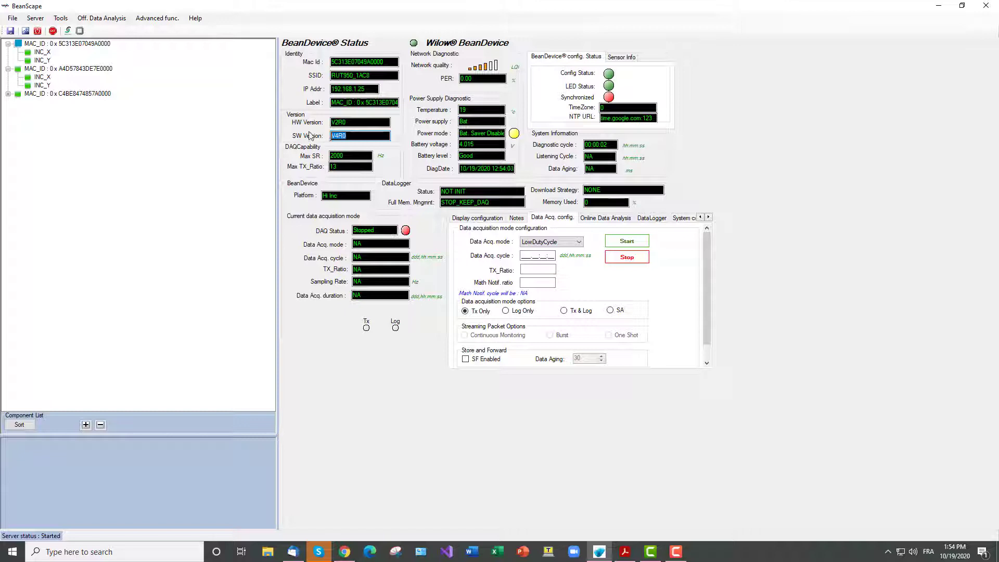
left_click(64, 68)
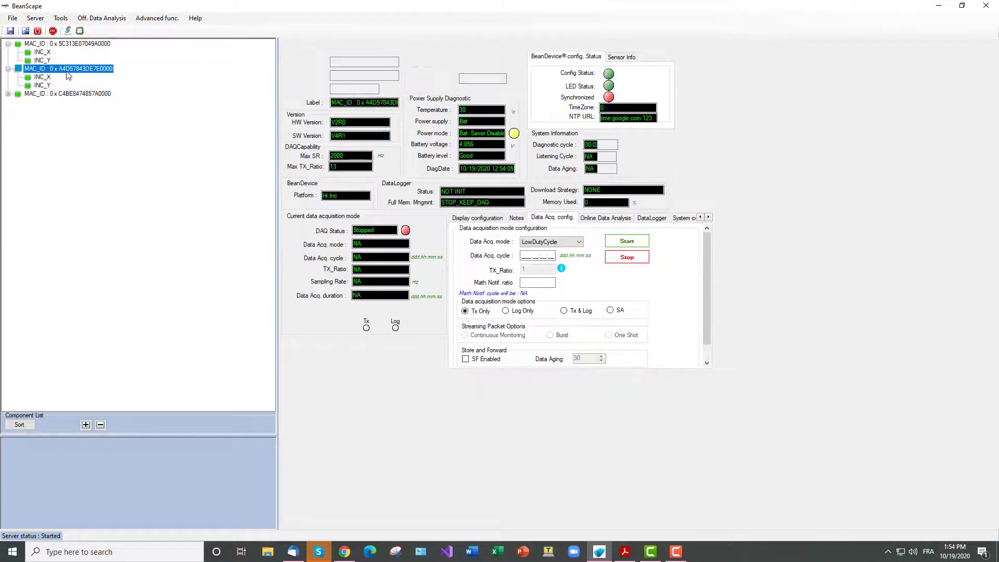
left_click(68, 68)
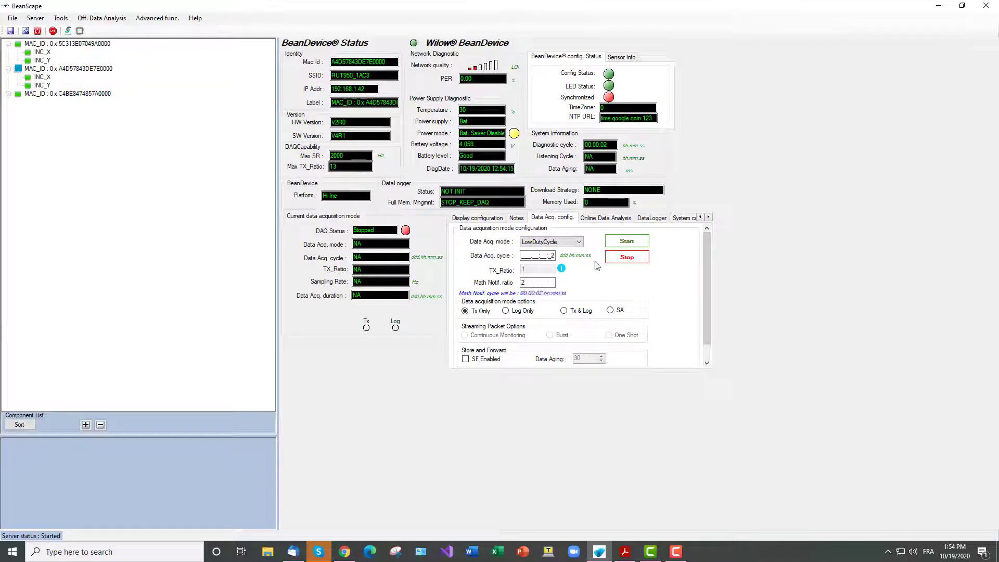
- Start the second device's LowDutyCycle acquisition and enter cycle value 2 for the first device
left_click(624, 241)
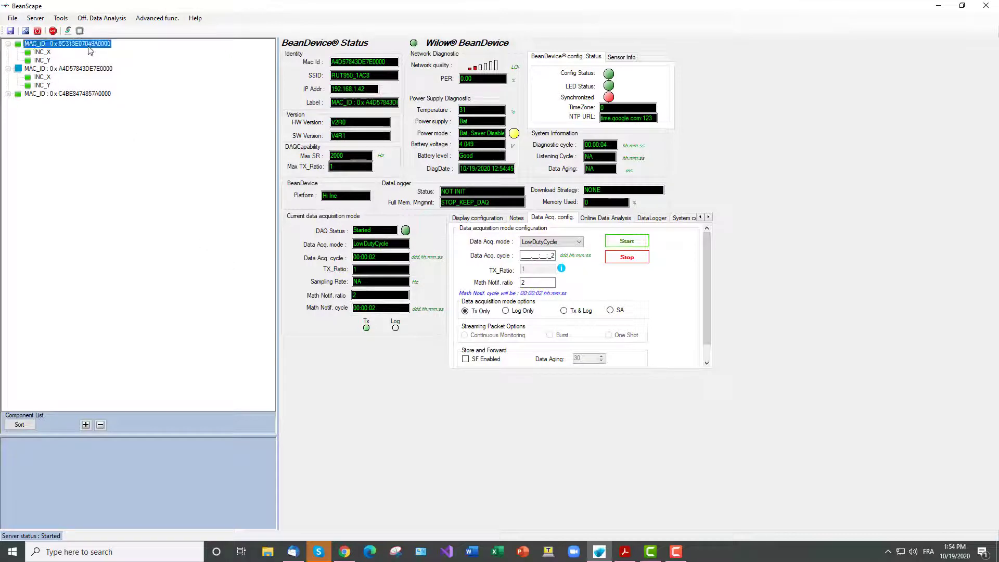
left_click(624, 256)
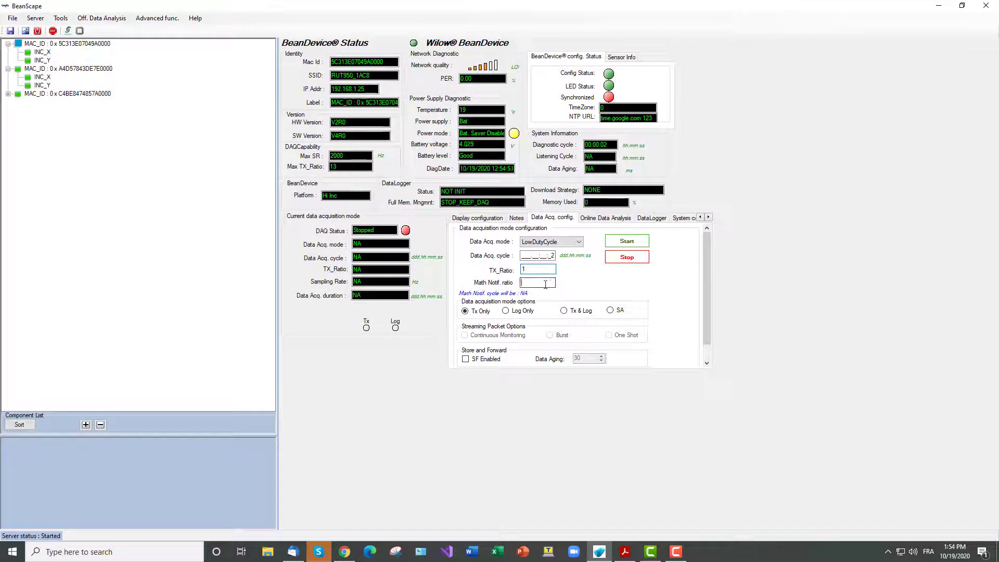
type("2")
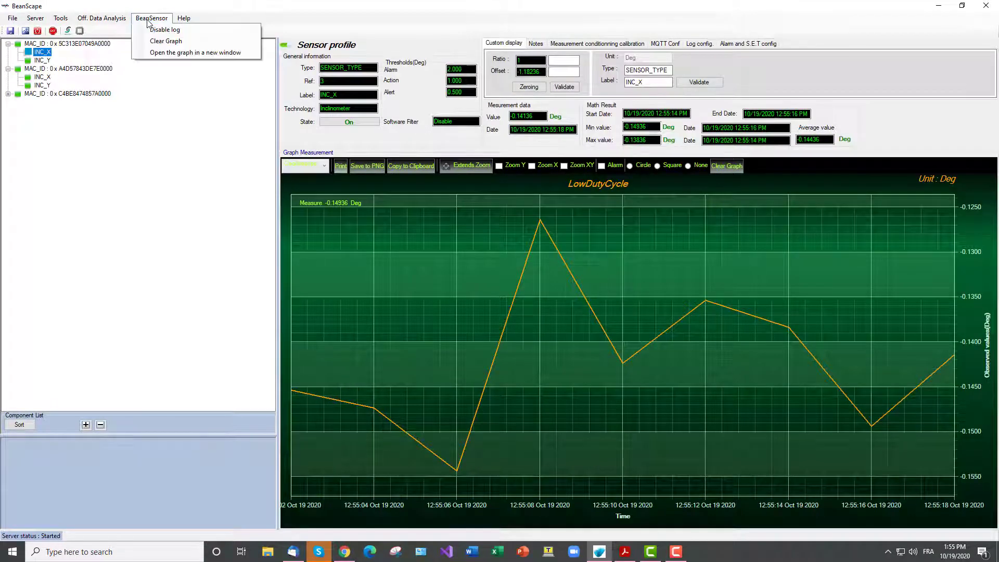
mouse_move(164, 29)
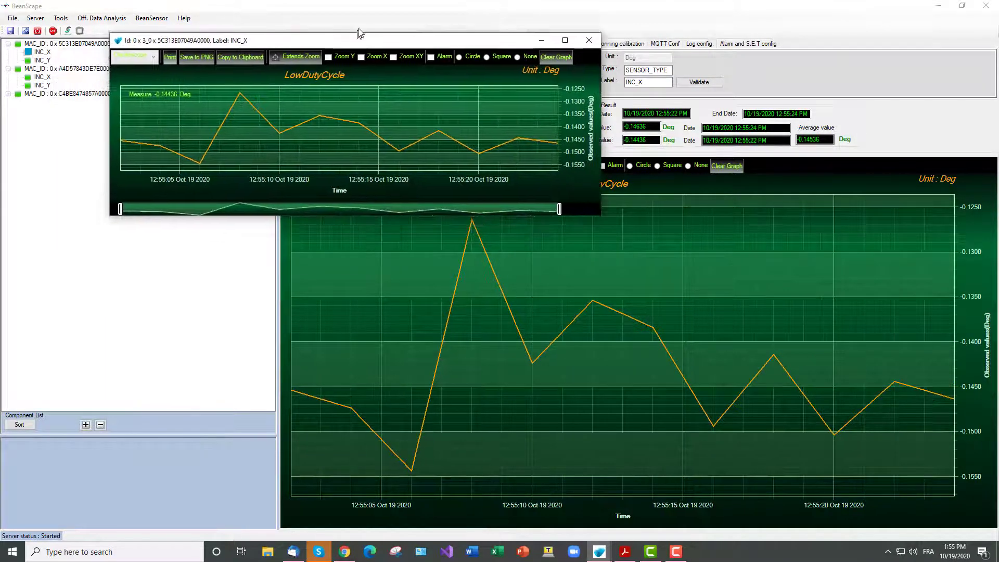
- Move the first INC_X graph aside and open the second device's INC_X graph in a new window
left_click_drag(360, 40, 535, 12)
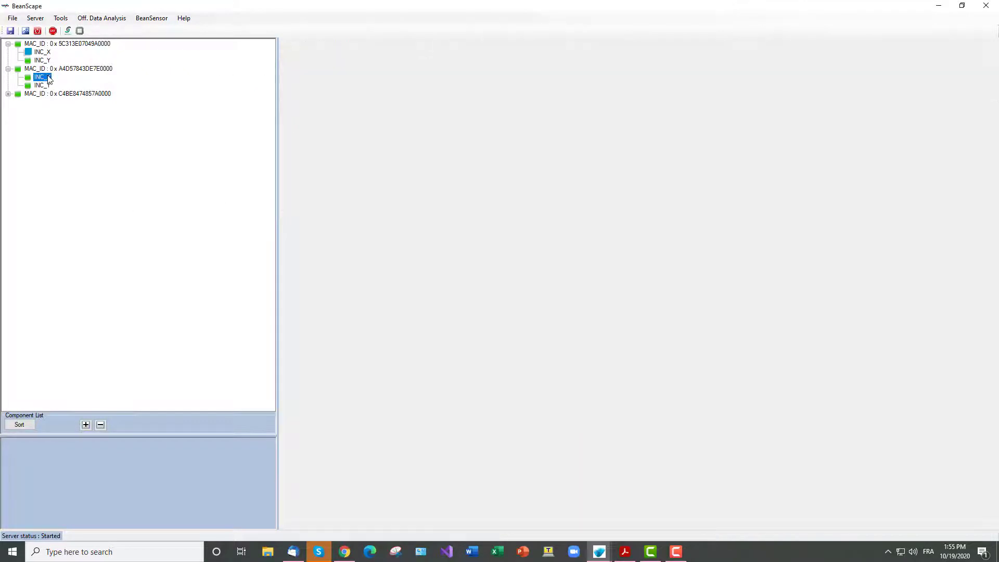
left_click(41, 76)
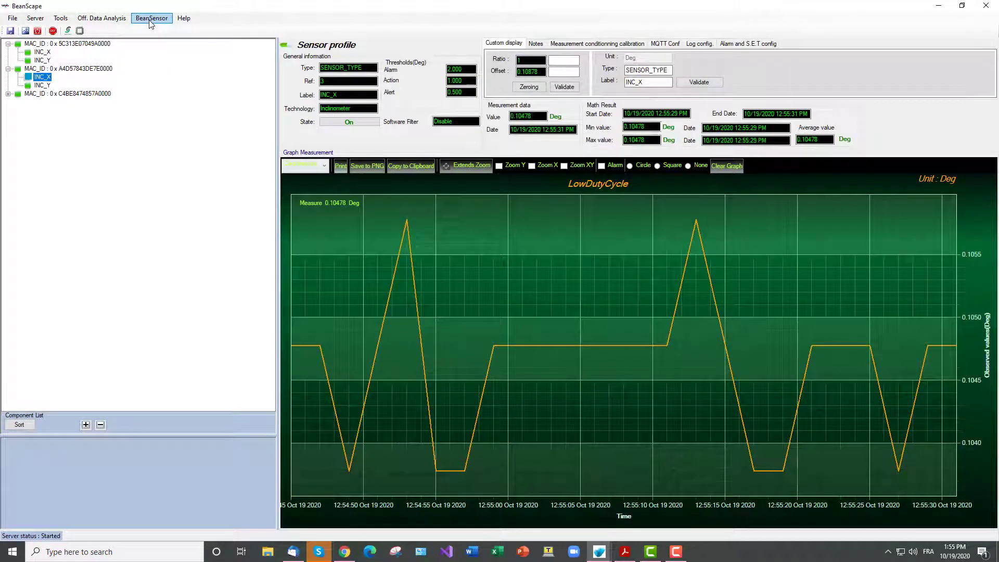
left_click(152, 17)
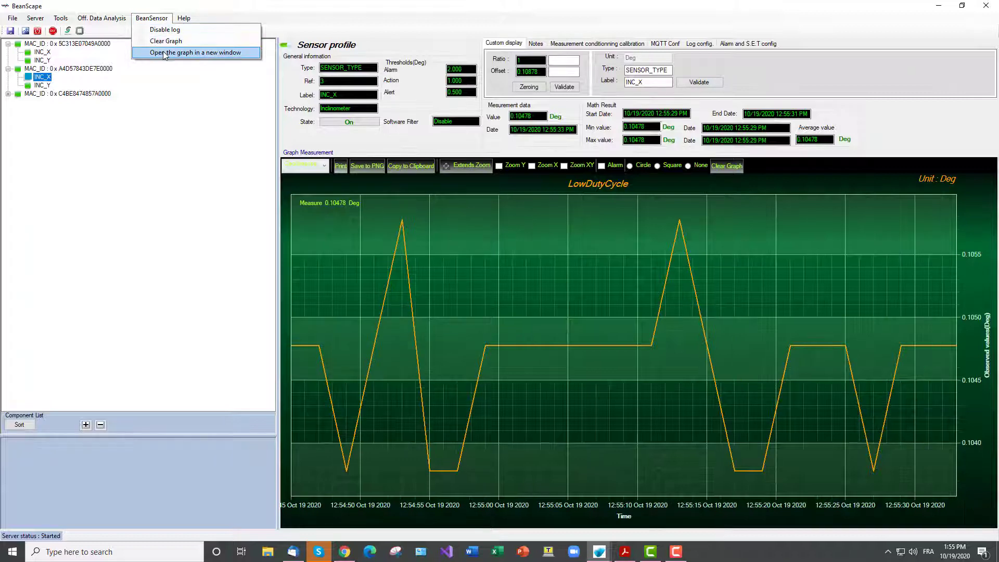
left_click(195, 52)
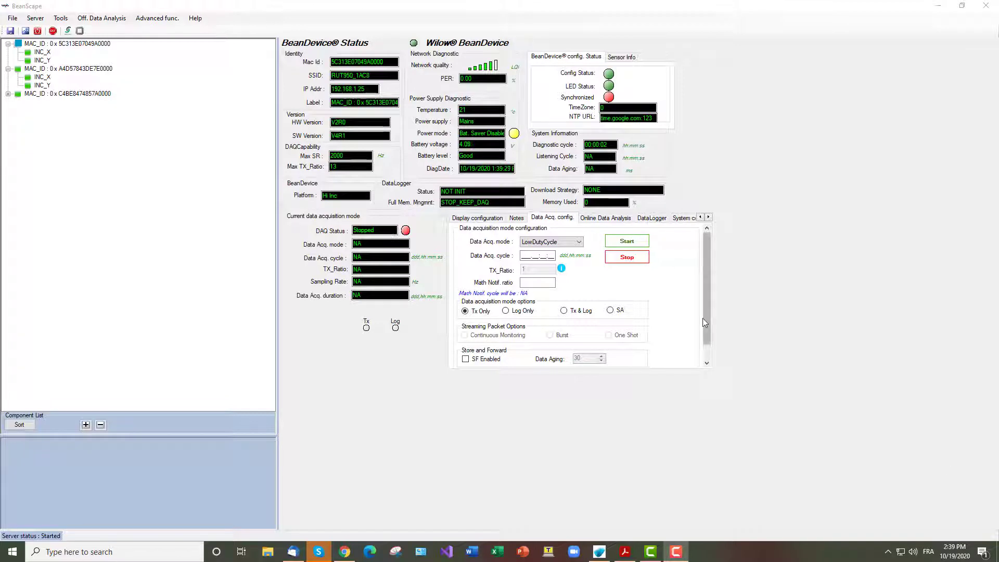
- Choose the Chebyshev inclinometer filter under Online Data Analysis
left_click(605, 217)
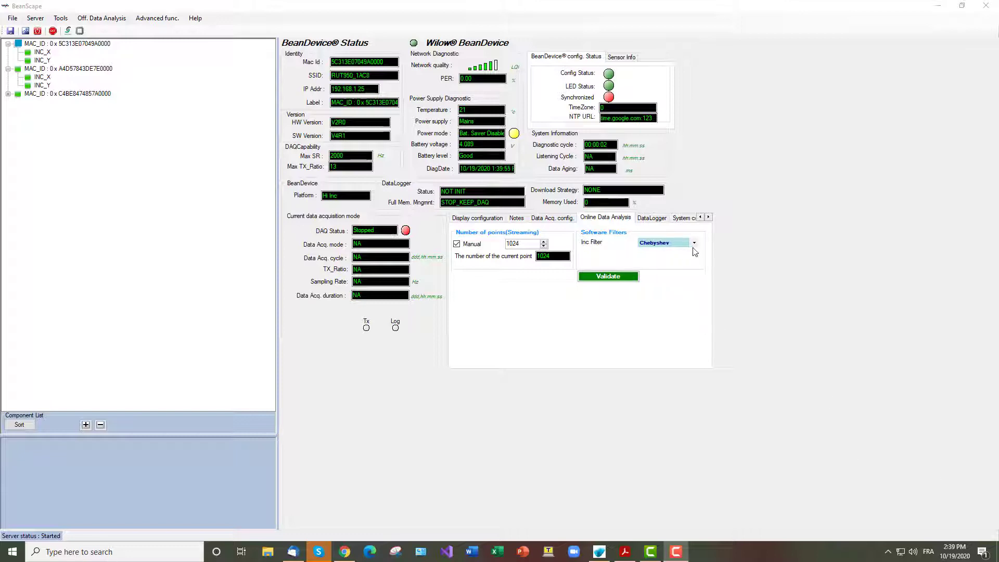
left_click(693, 243)
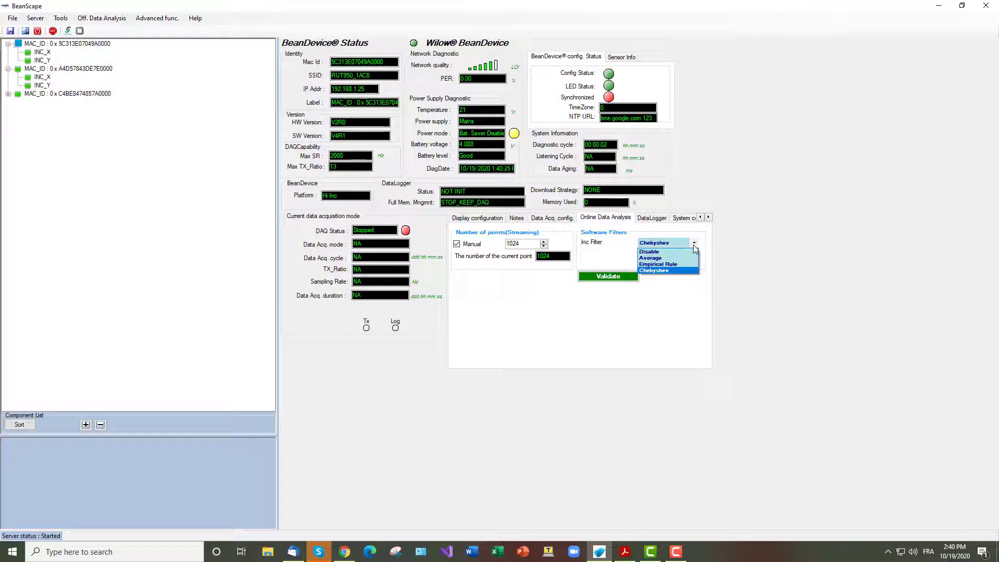
left_click(653, 243)
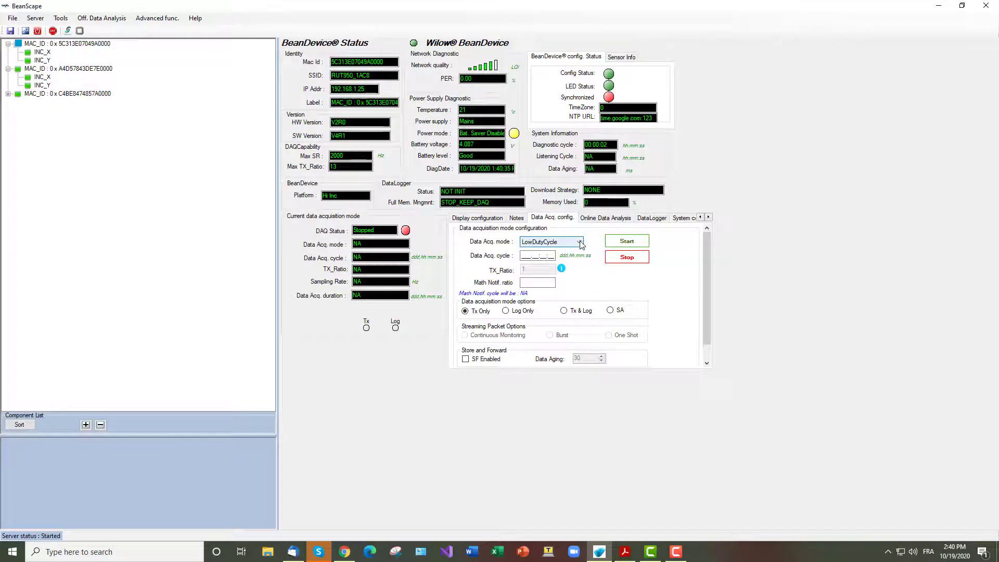
- Switch the first device to Streaming mode, start it, and confirm the request
left_click(549, 241)
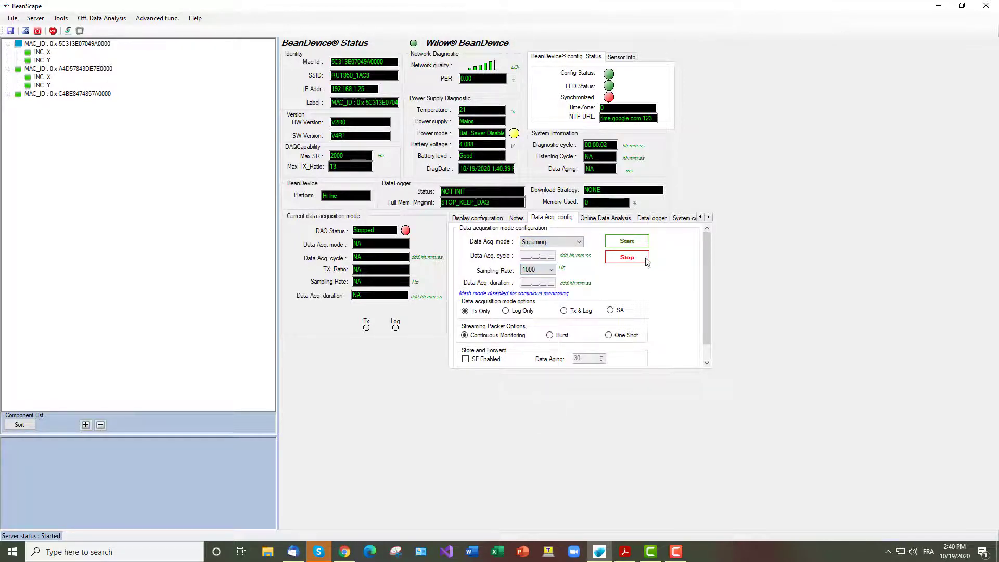
left_click(626, 241)
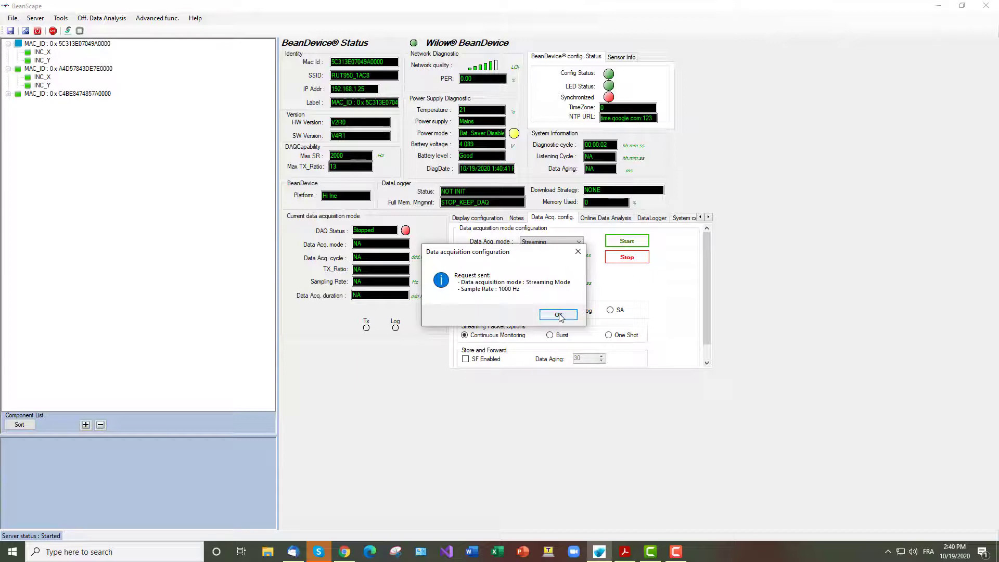
left_click(557, 315)
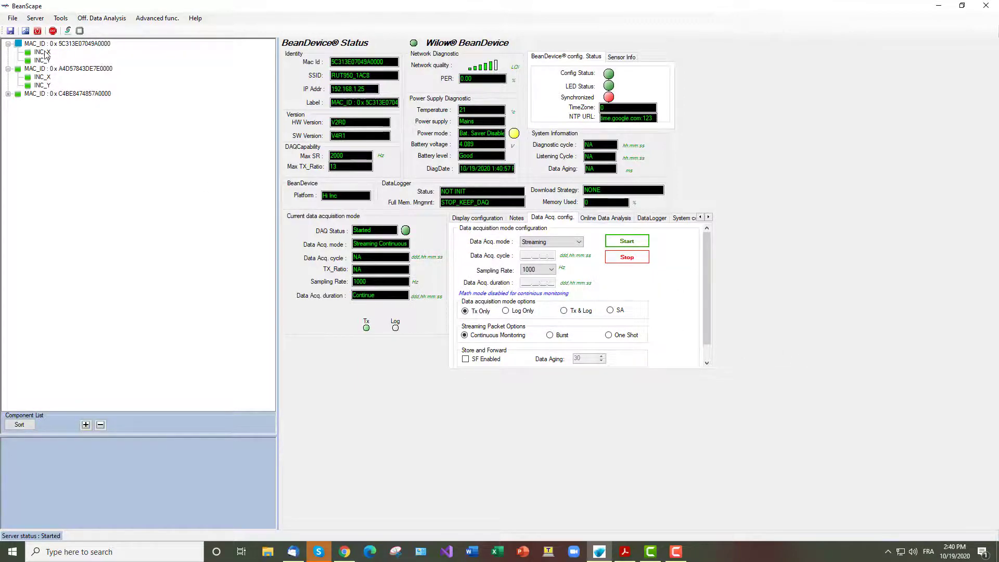
left_click(42, 52)
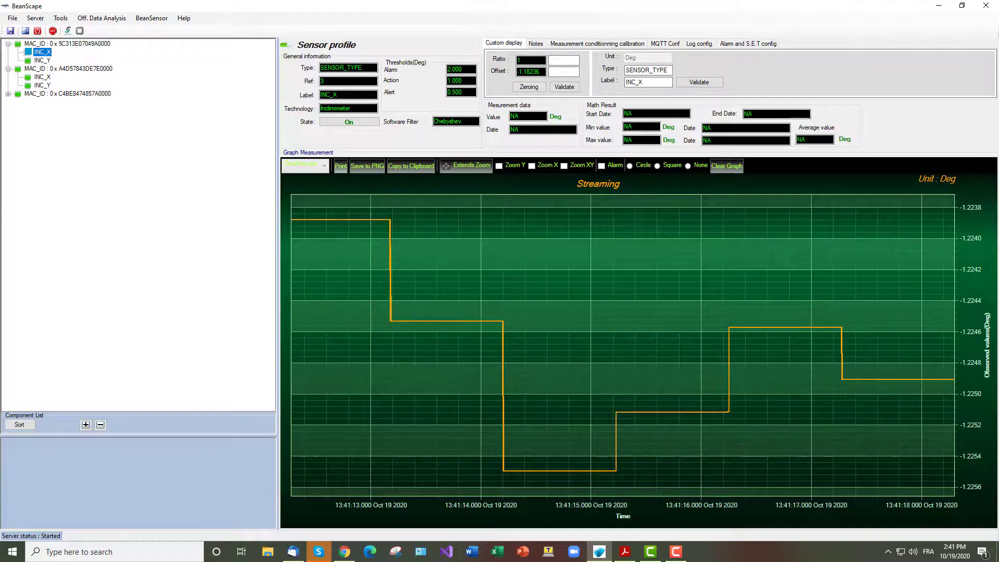
left_click(67, 43)
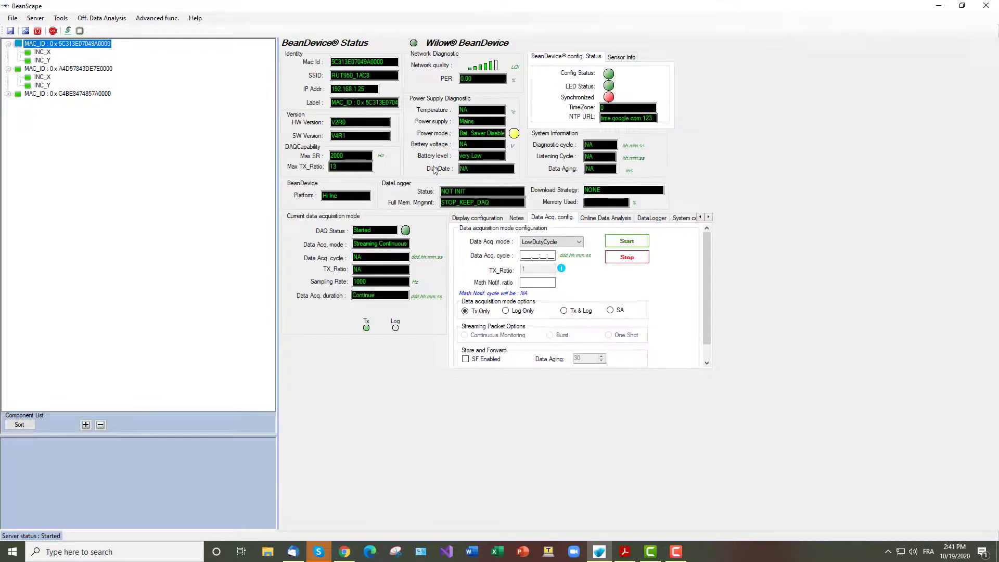